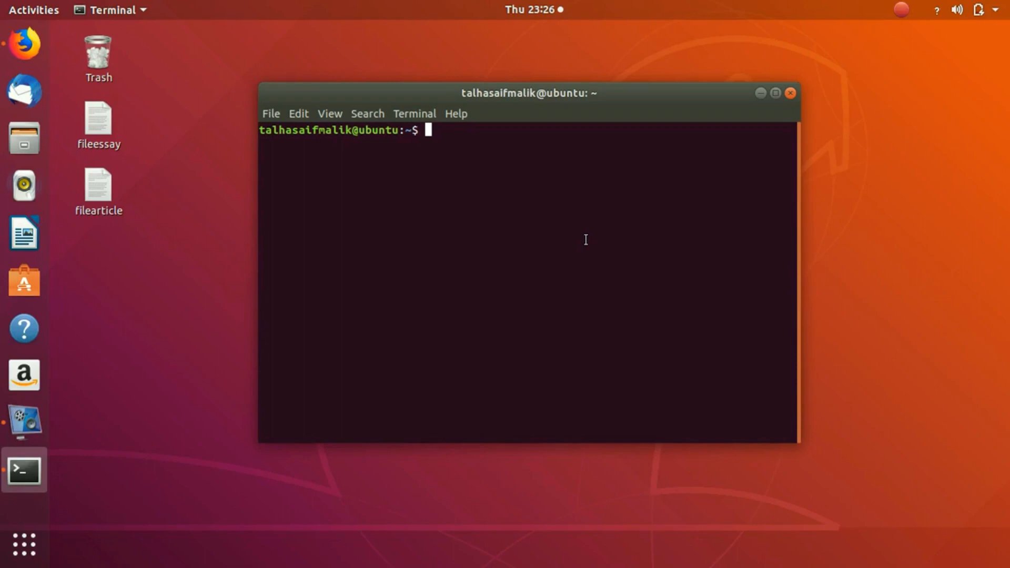
Run ps to list this session's processes (bash and ps)
text(ps)
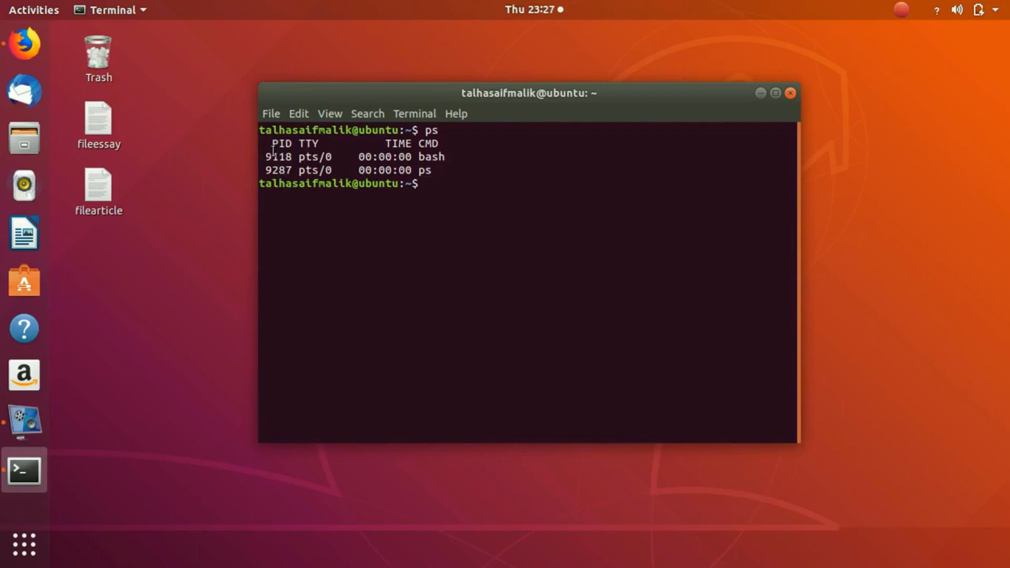
double_click(277, 156)
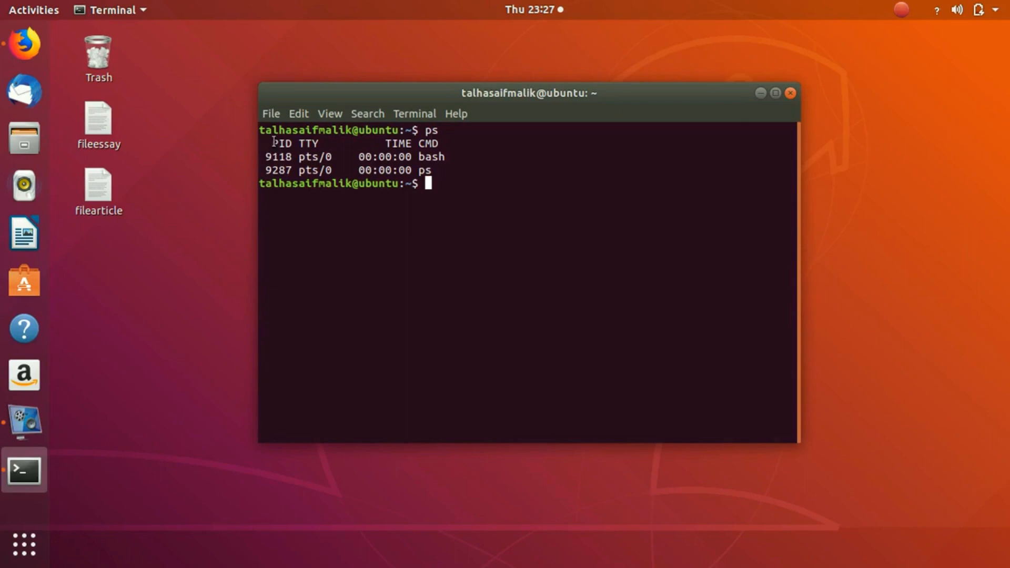
double_click(280, 144)
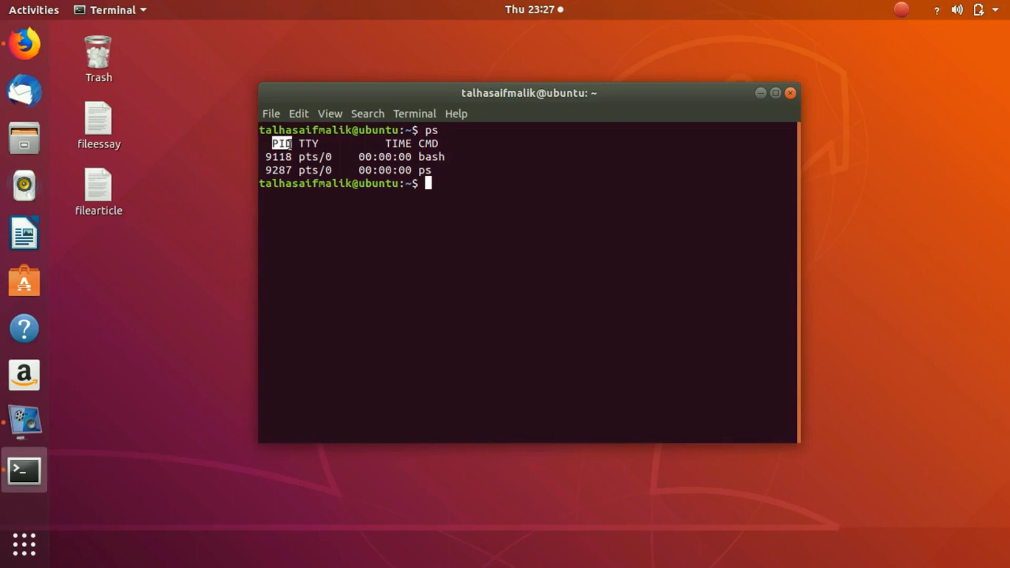
mouse_move(321, 148)
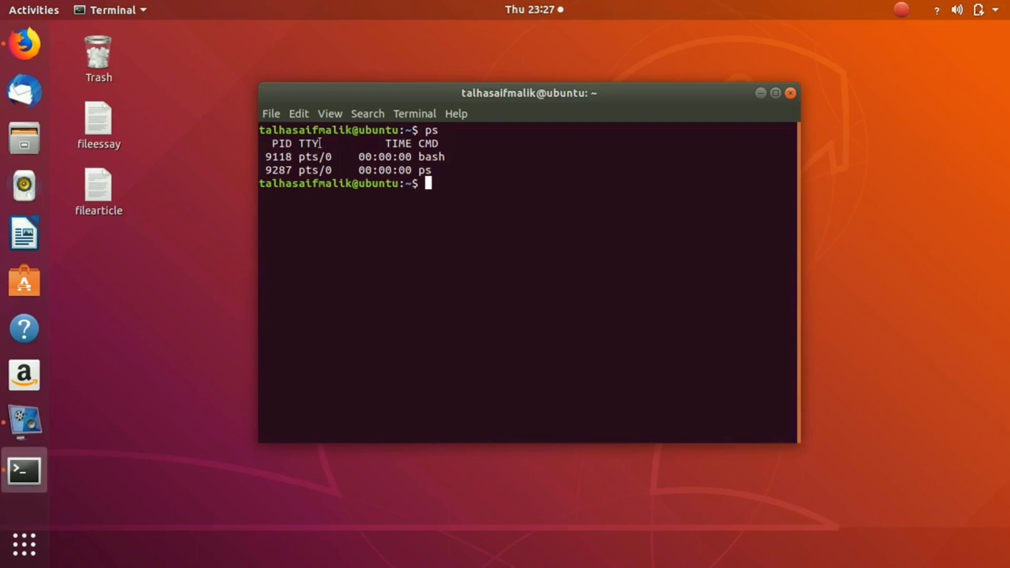
double_click(308, 144)
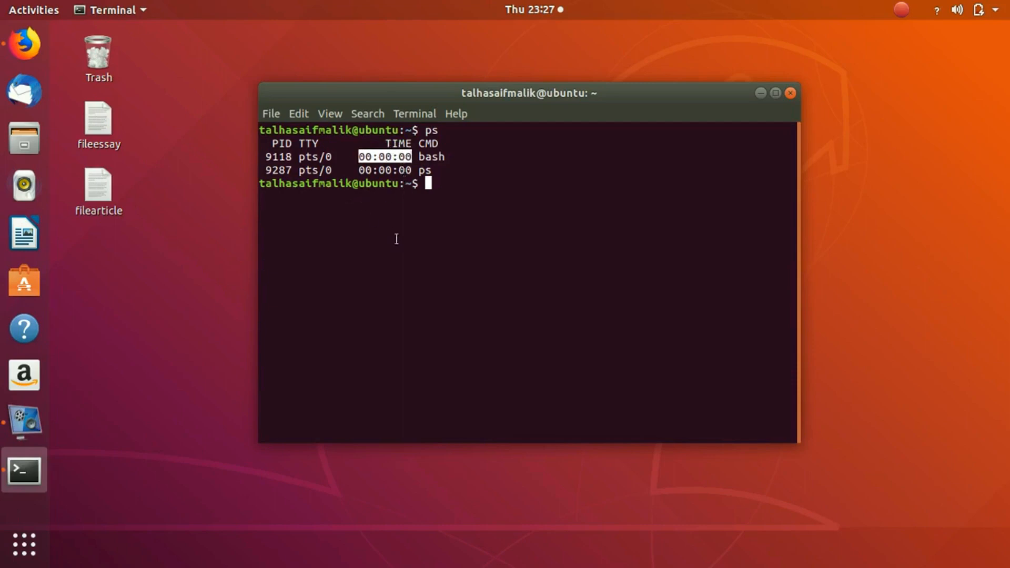
mouse_move(458, 140)
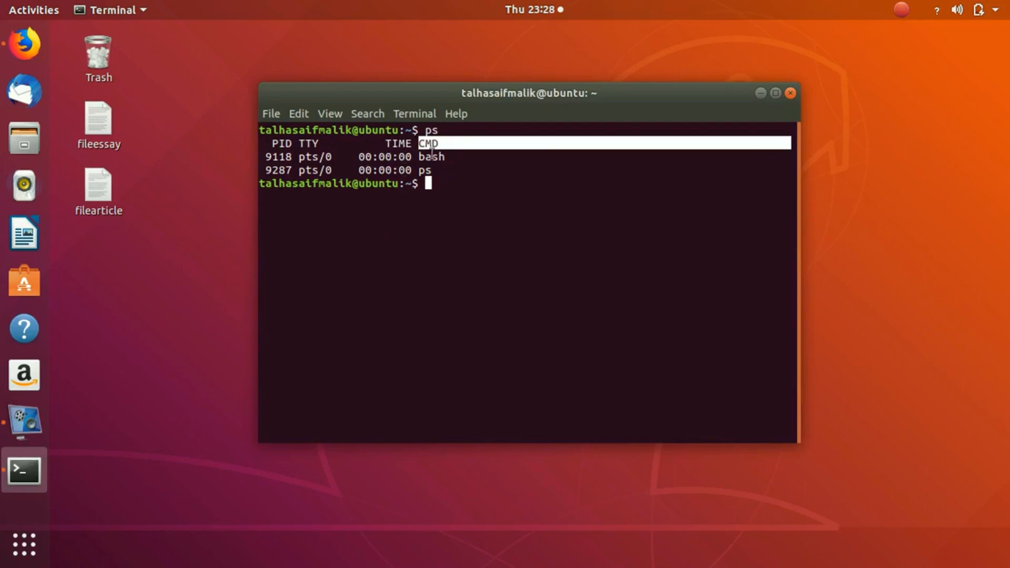
mouse_move(480, 177)
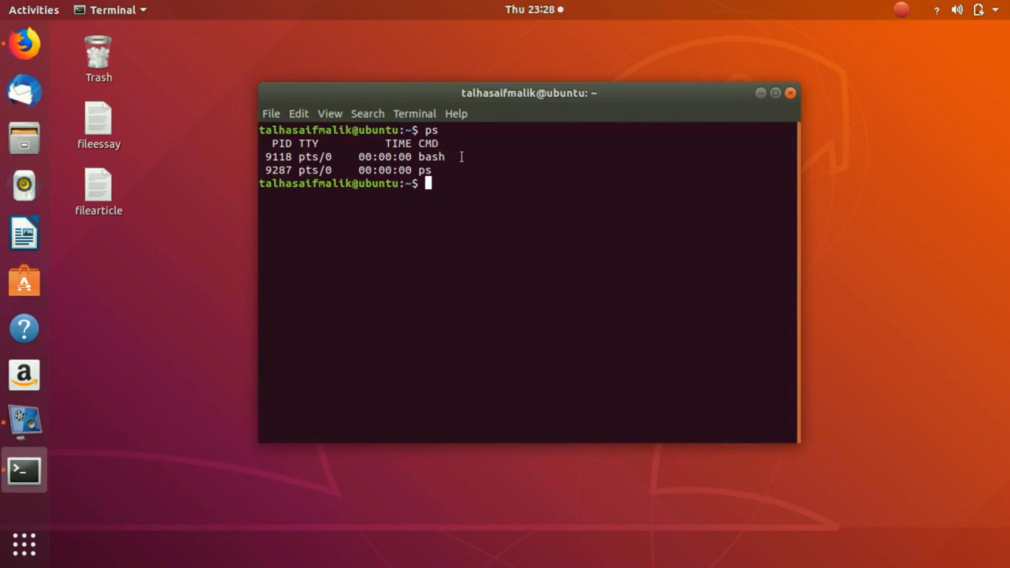
mouse_move(524, 105)
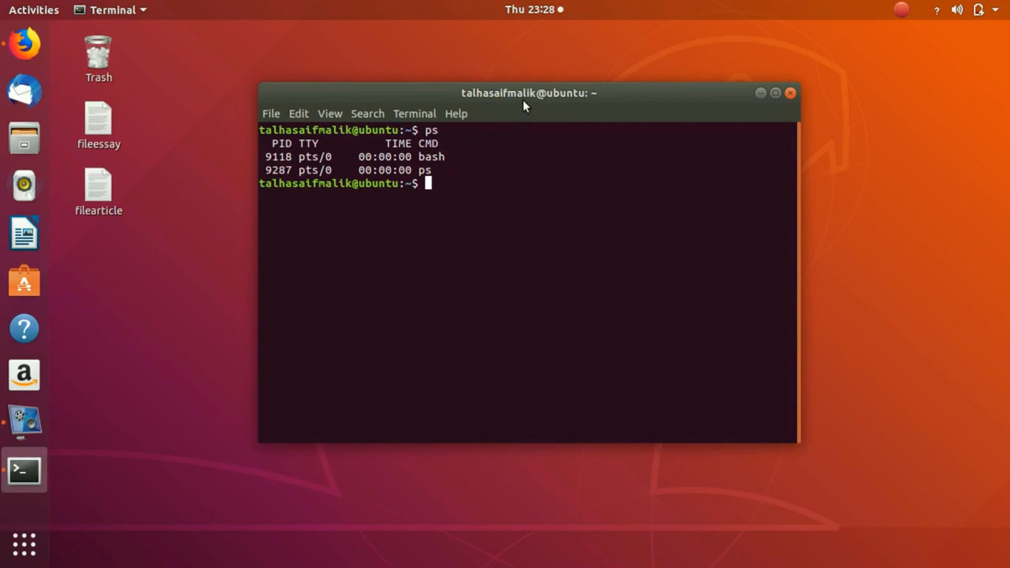
Drag the terminal window up and left, then enter ls at the prompt
drag(525, 93, 470, 77)
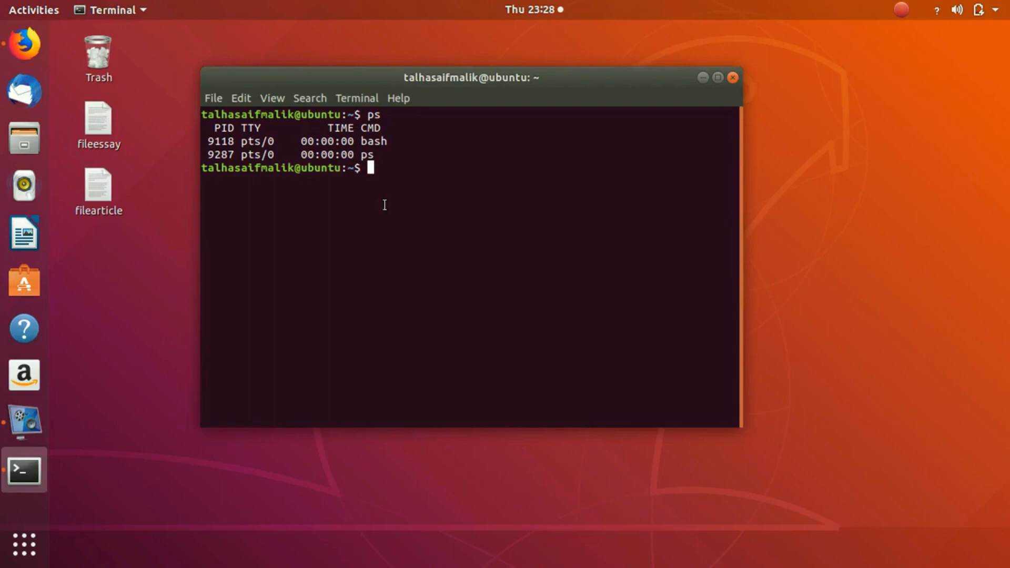
text(ls)
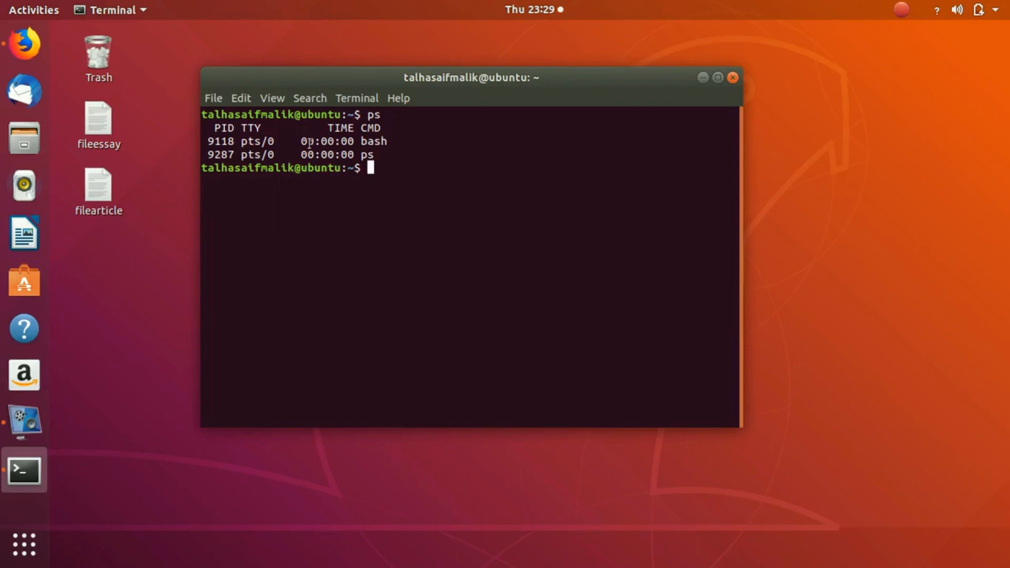
double_click(306, 141)
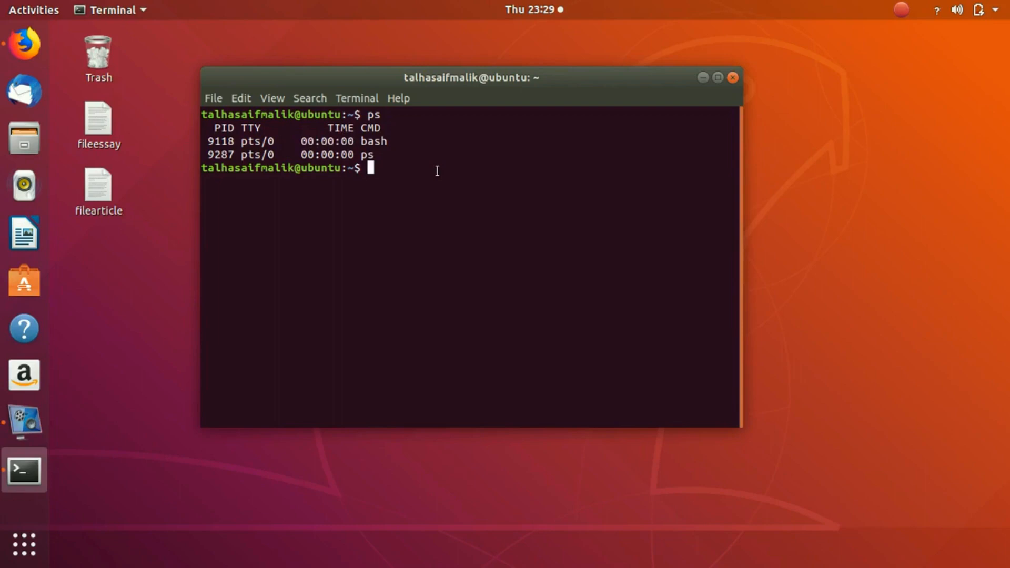
mouse_move(397, 205)
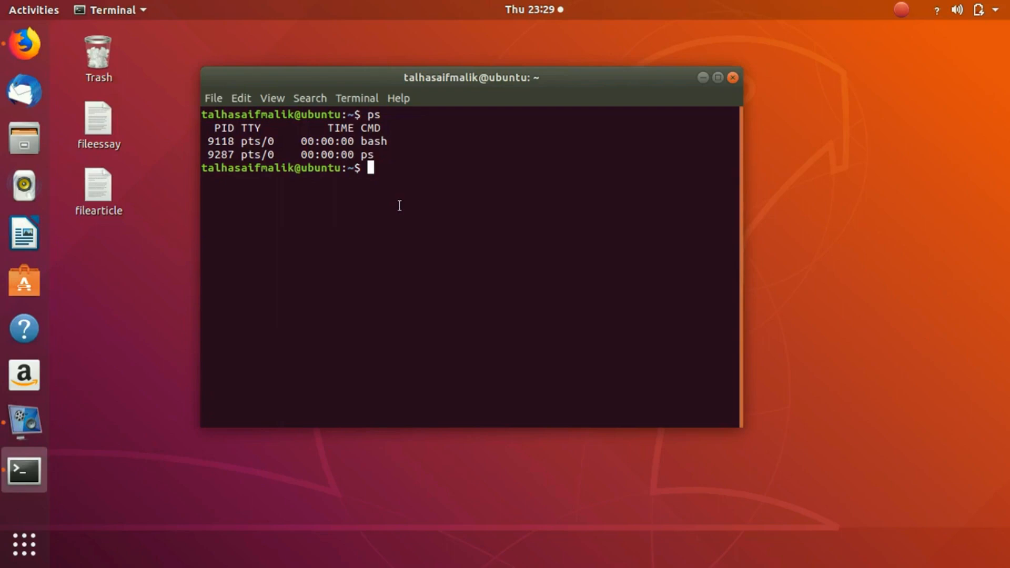
mouse_move(320, 133)
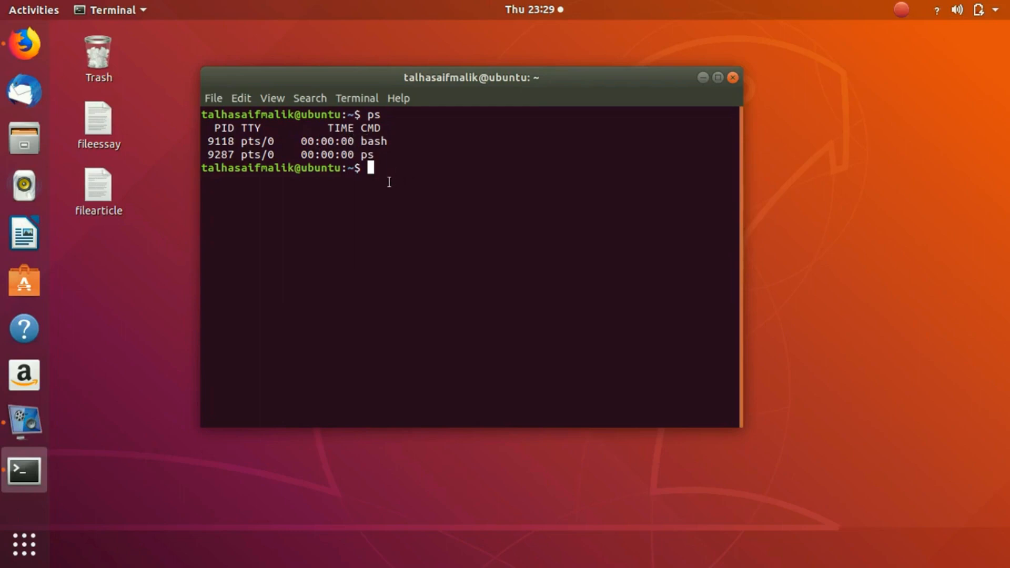
mouse_move(393, 241)
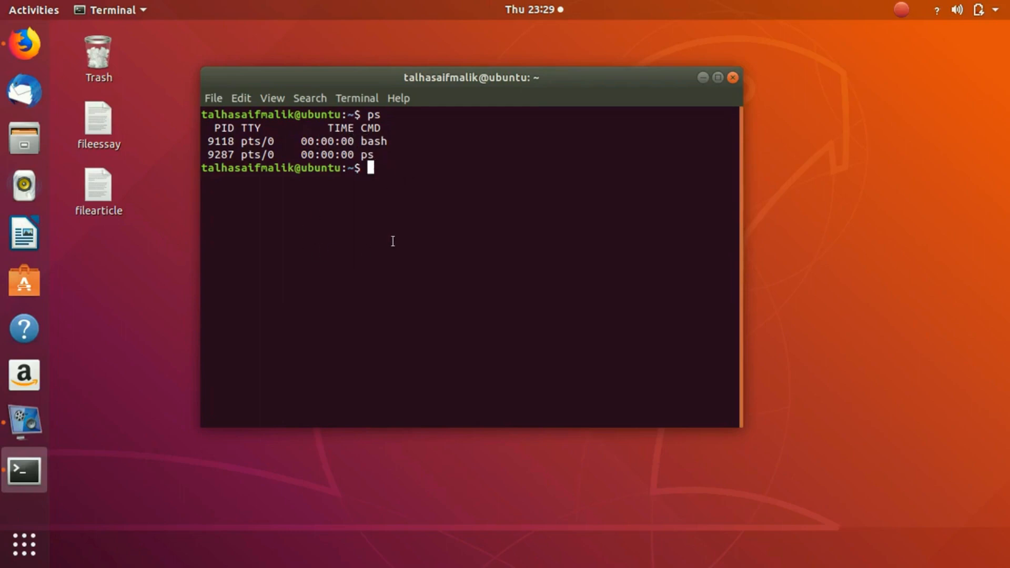
mouse_move(376, 240)
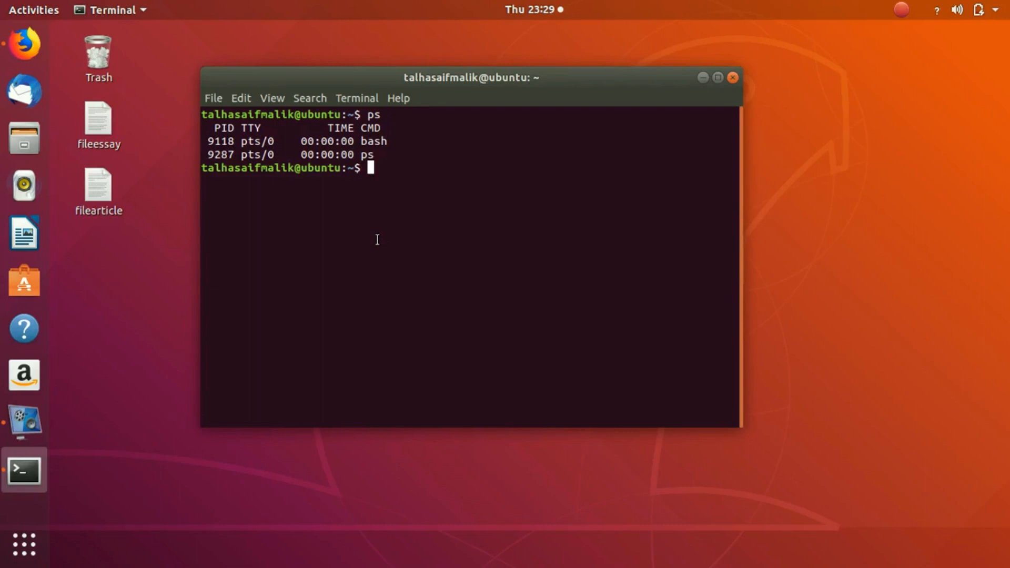
Run xlogo in the foreground, interrupt it with Ctrl+C, and reposition the window
text(xlogo)
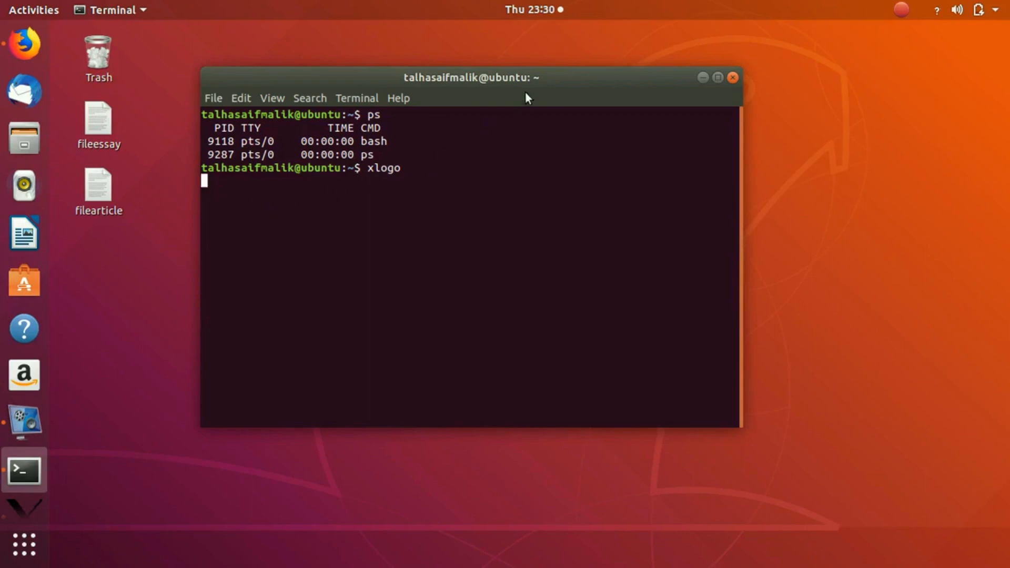
key(Return)
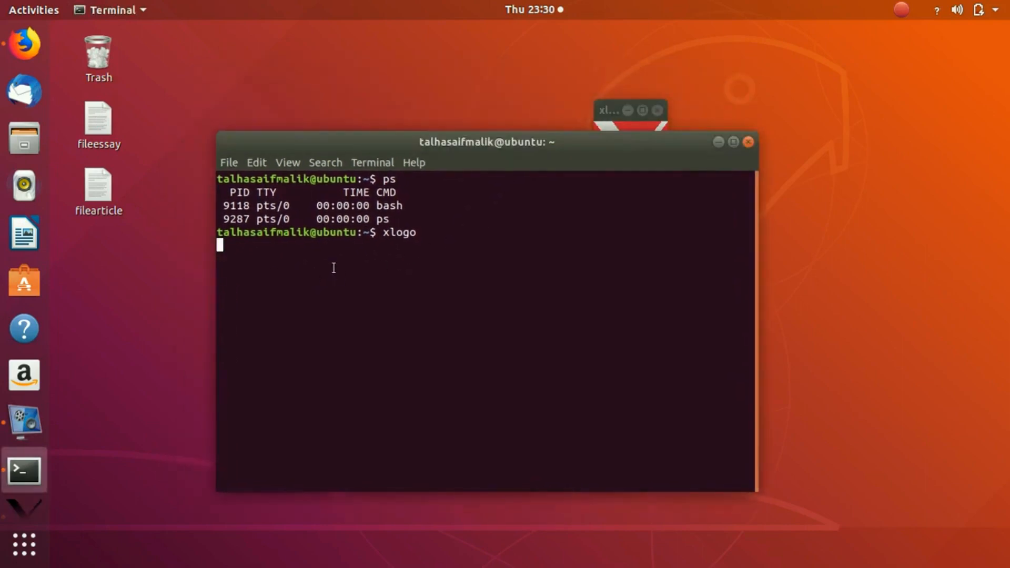
key(ctrl+c)
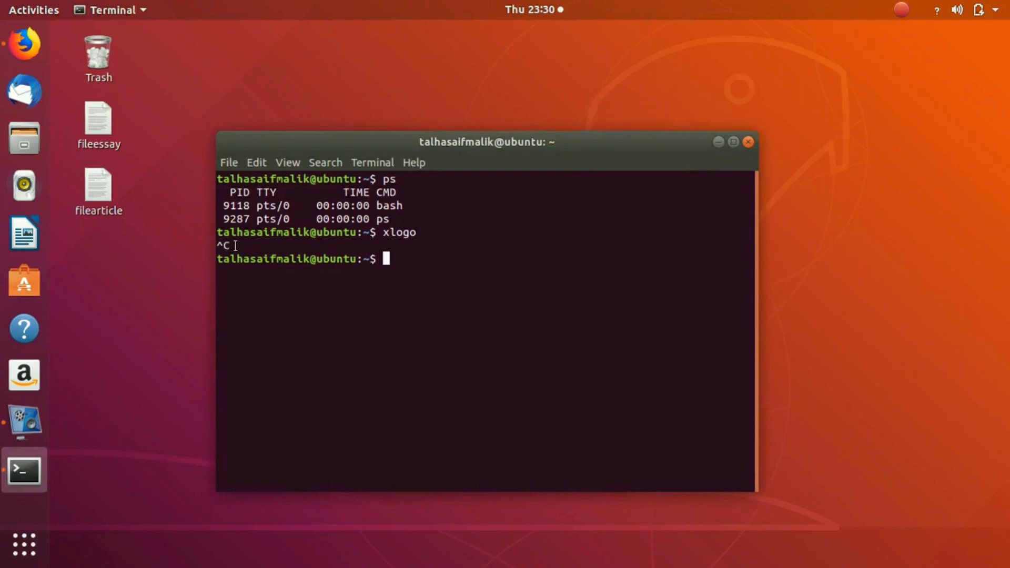
drag(486, 142, 637, 122)
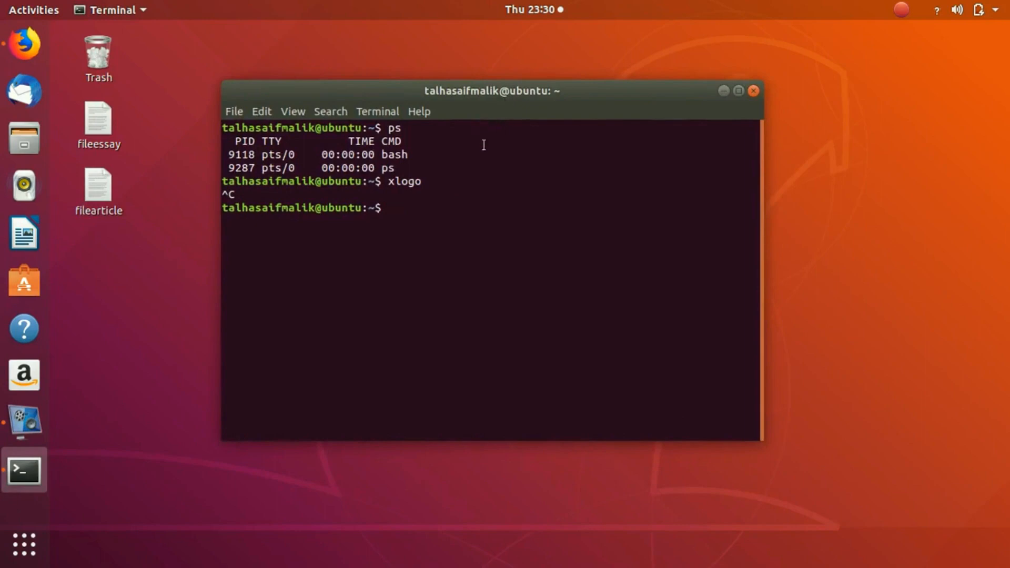
mouse_move(498, 219)
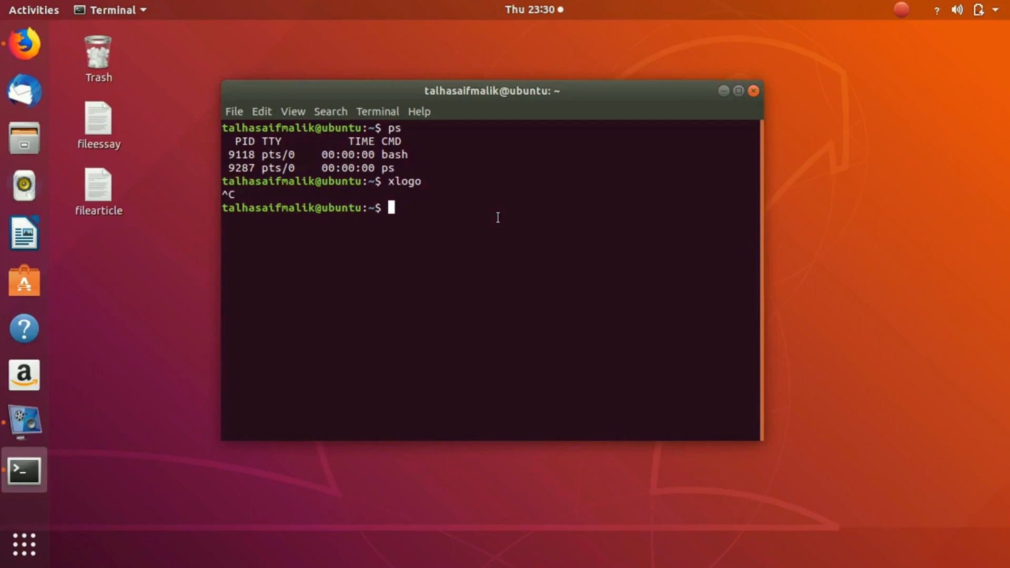
Run xlogo & as background job [1] 9300, leaving its window open
text(xloh)
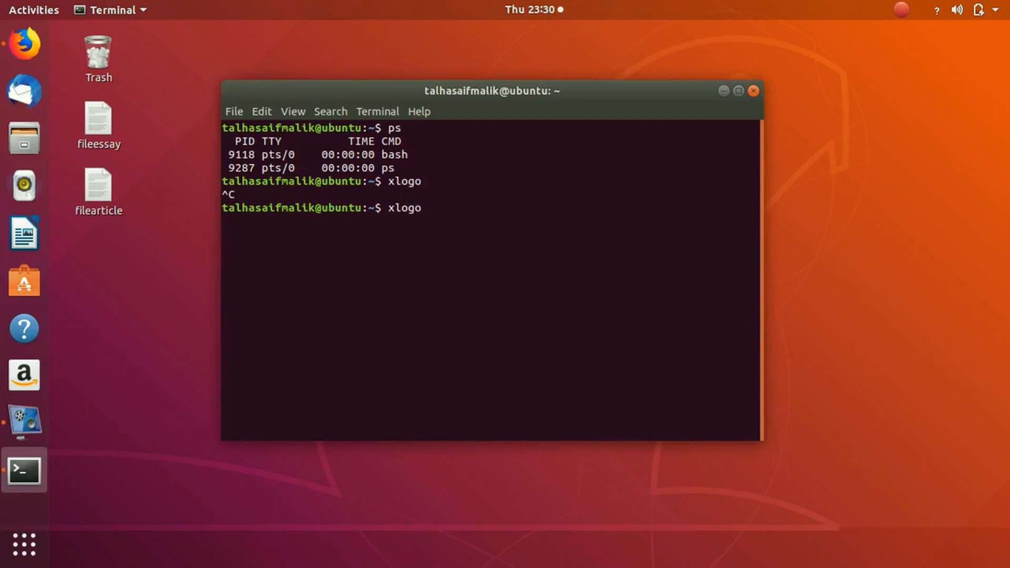
text(&)
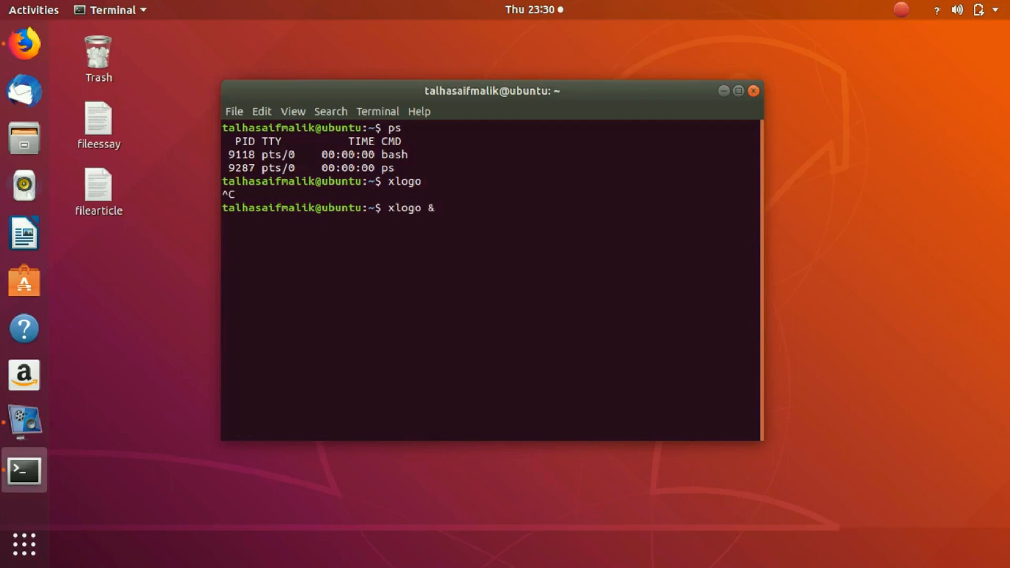
key(Return)
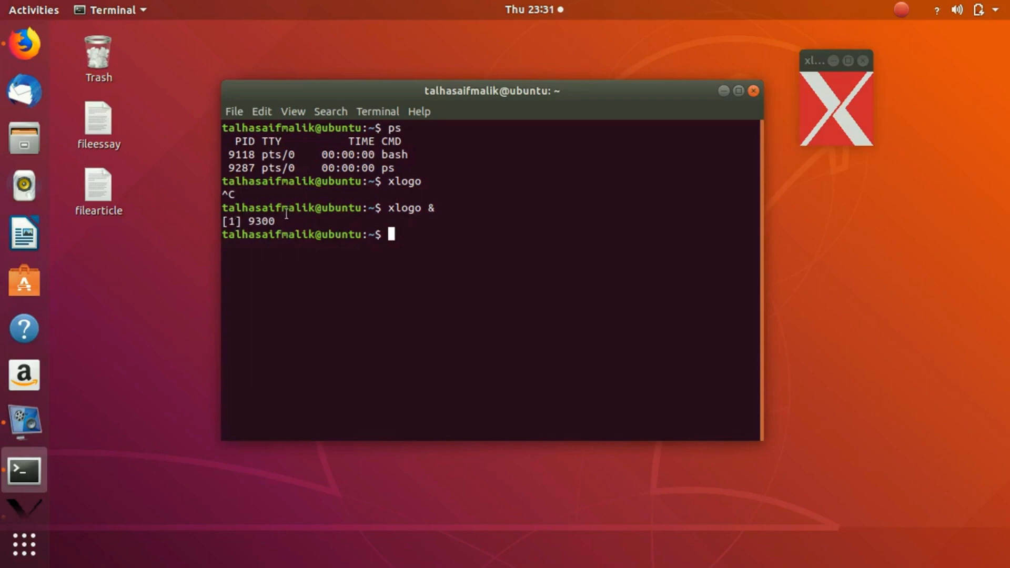
mouse_move(455, 188)
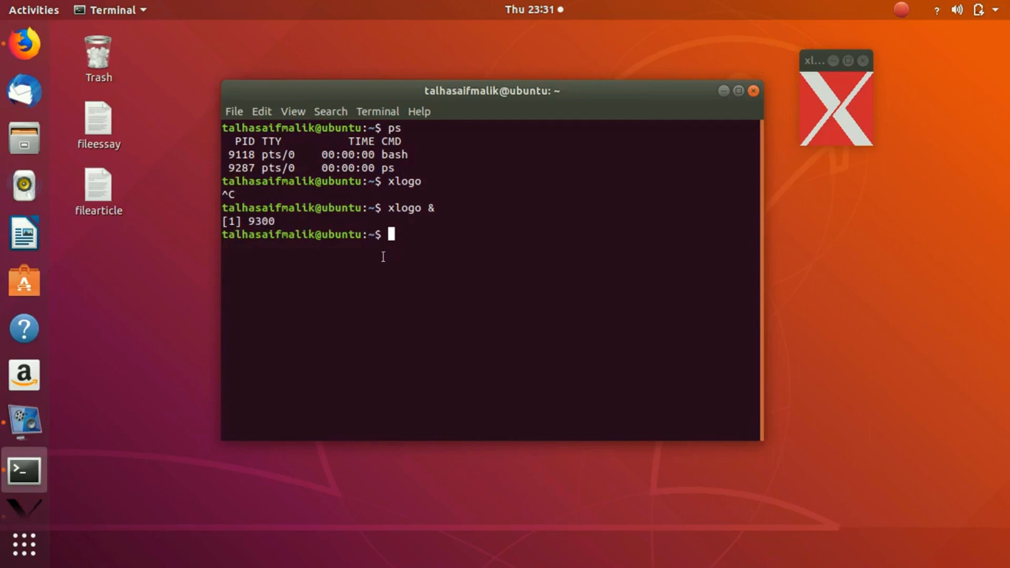
mouse_move(360, 254)
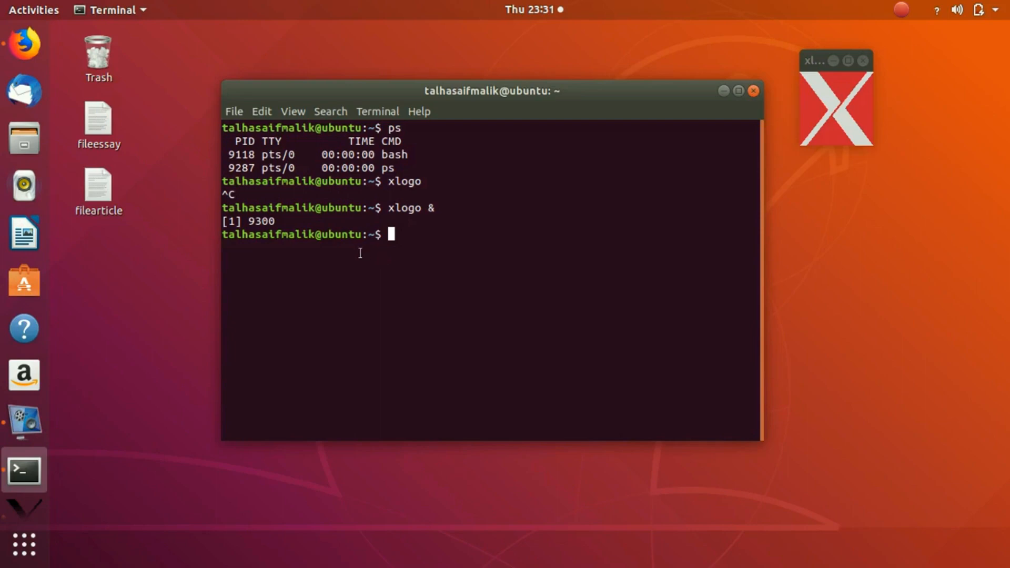
mouse_move(403, 268)
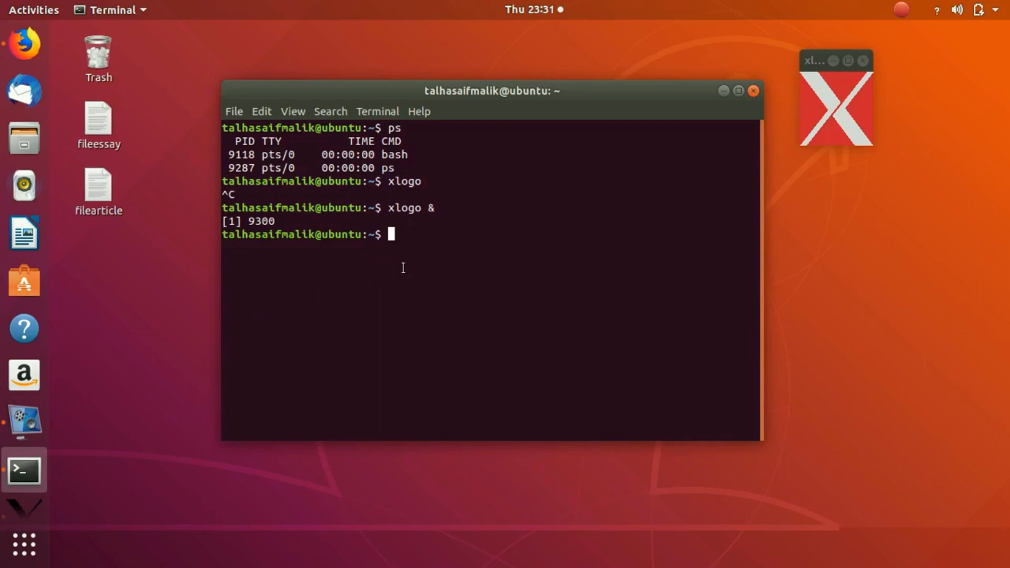